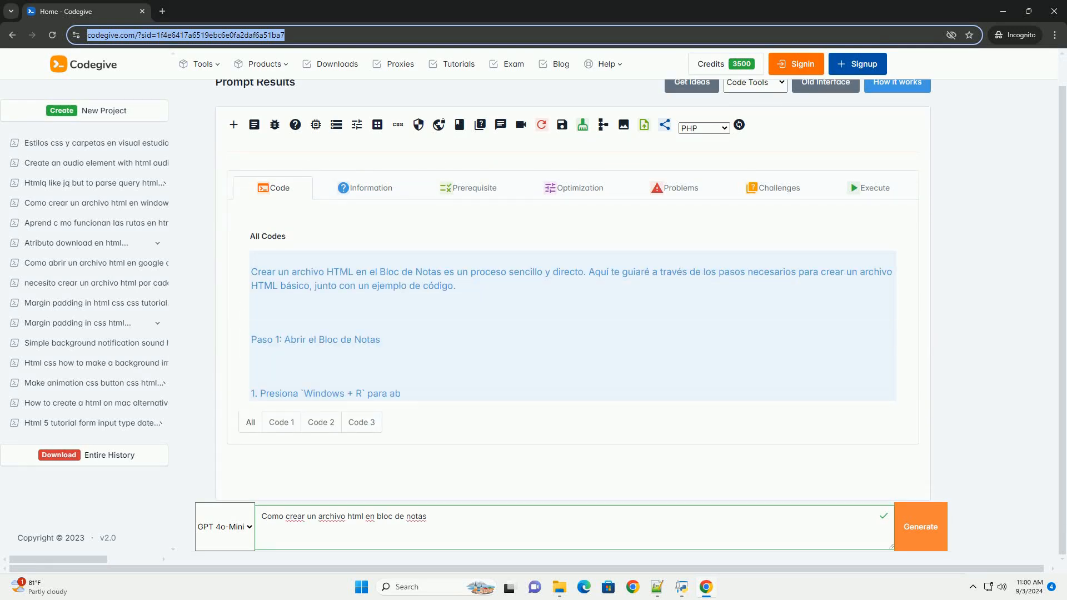
scroll("down", 3)
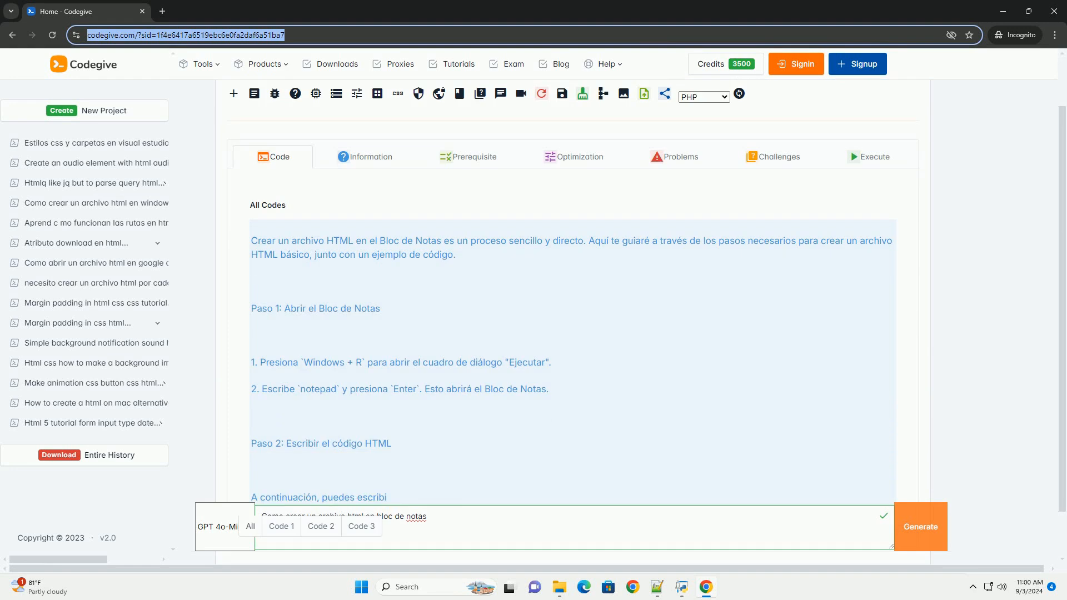
scroll("down", 3)
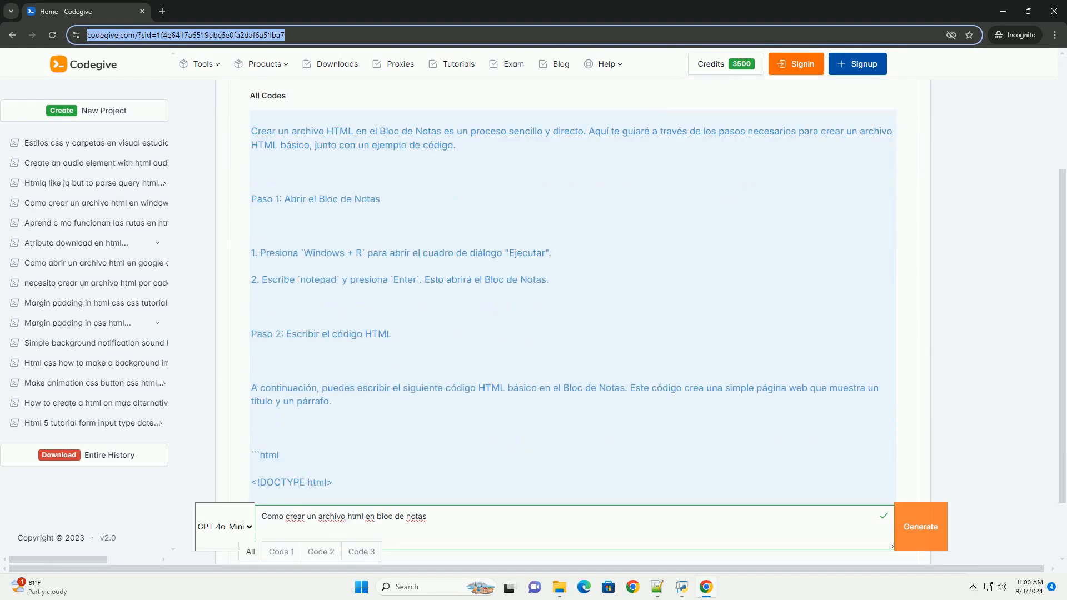
scroll("down", 3)
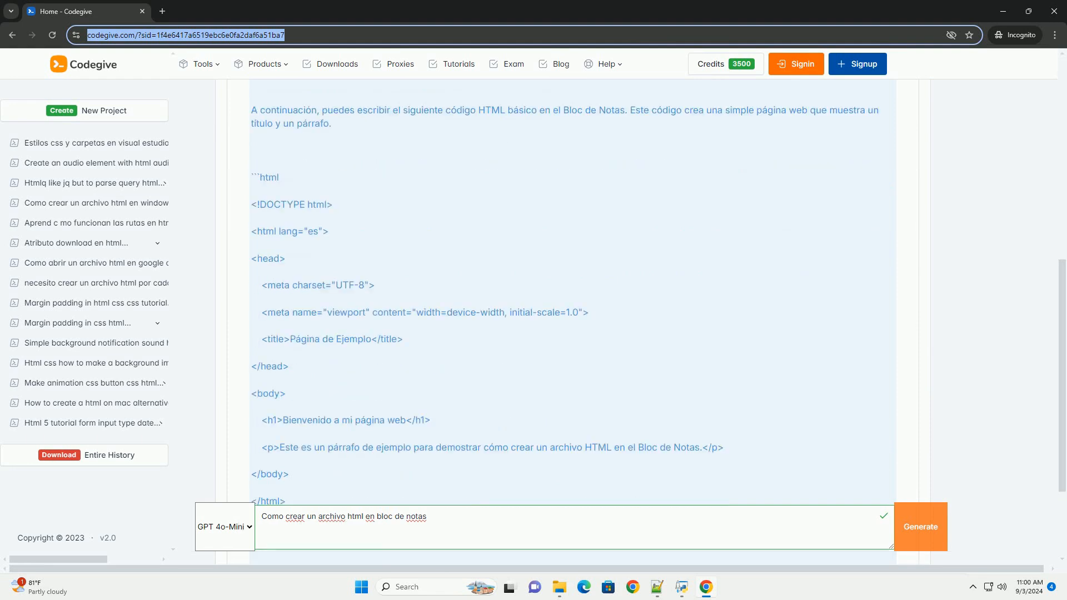
scroll("down", 3)
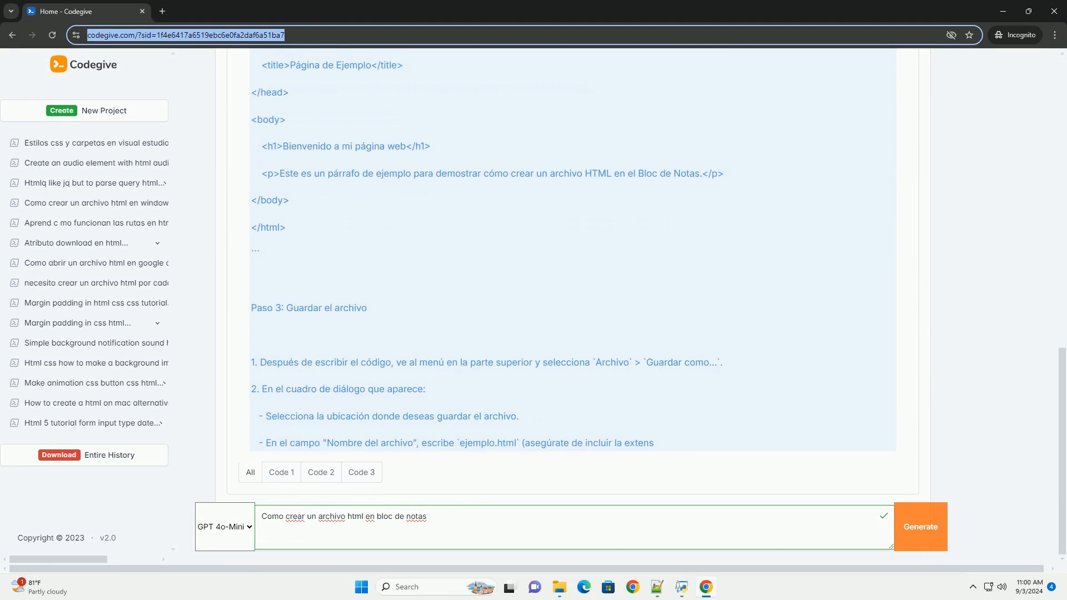
scroll("down", 3)
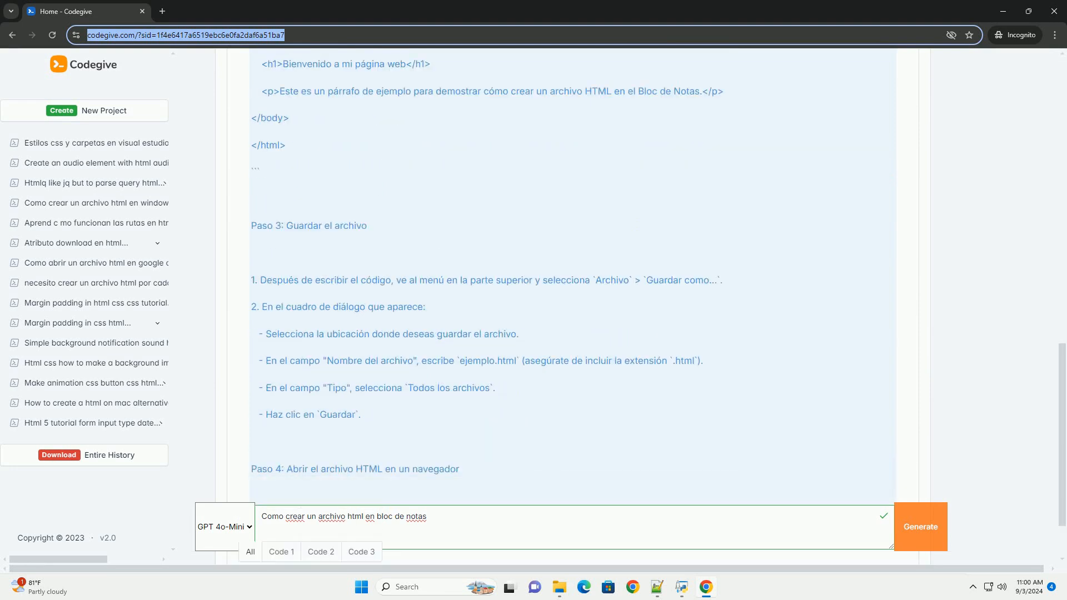
scroll("down", 3)
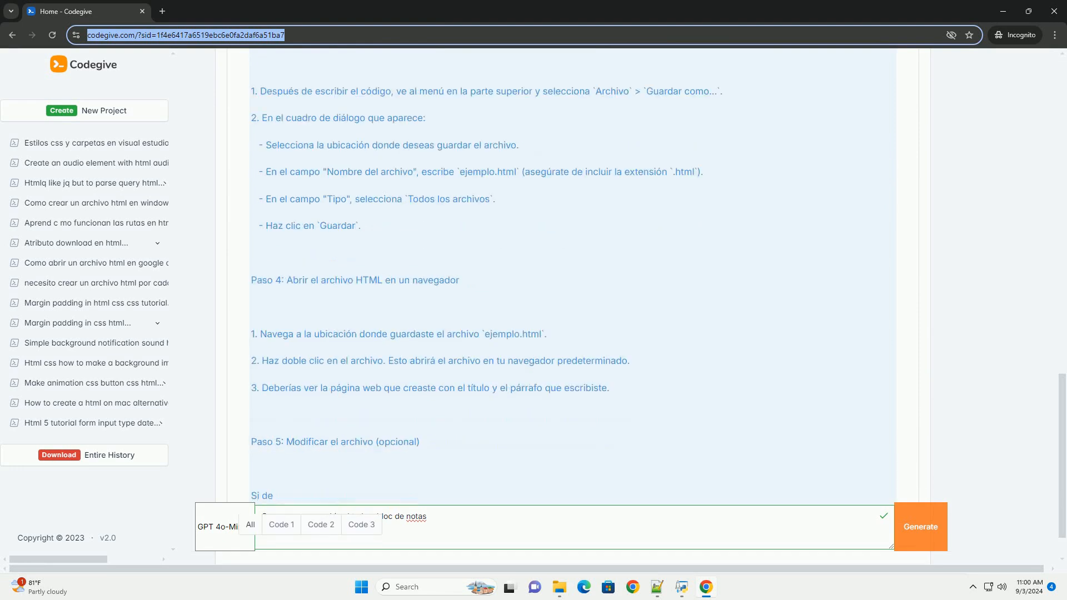
scroll("down", 3)
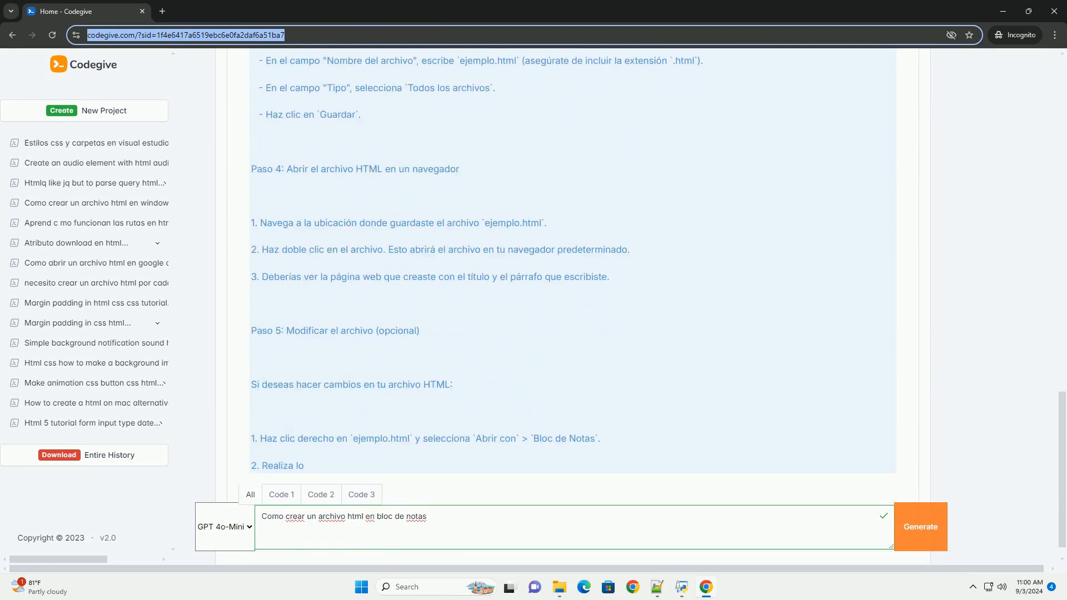
scroll("down", 3)
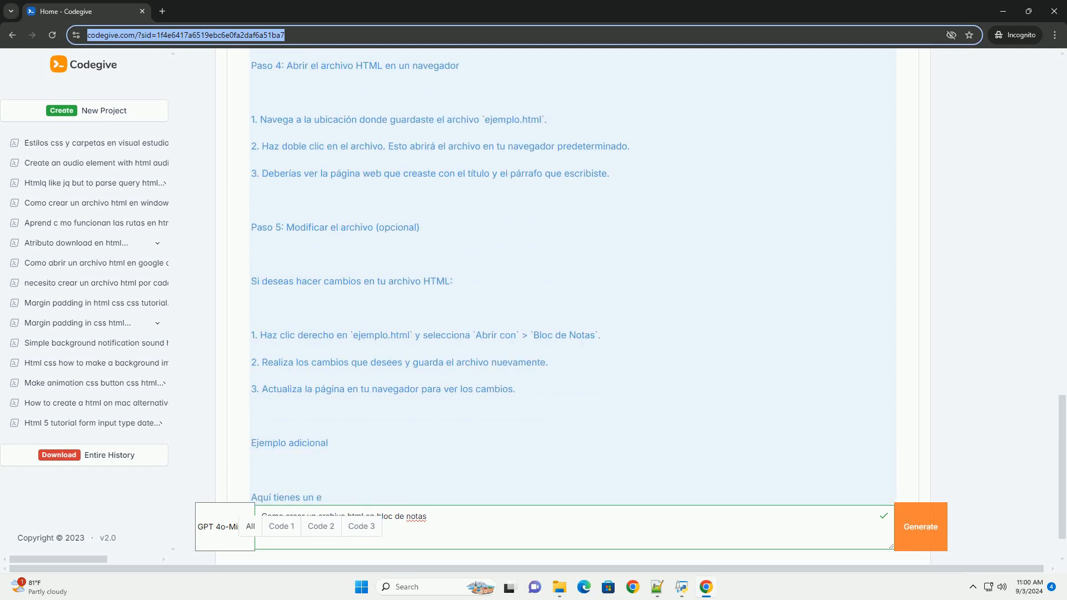
scroll("down", 3)
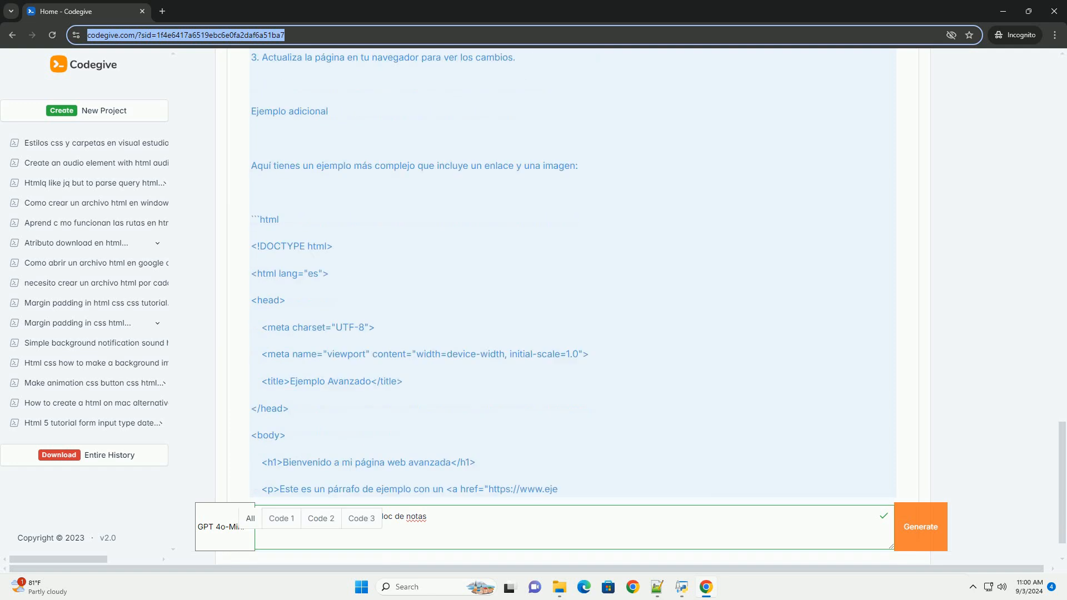
scroll("down", 3)
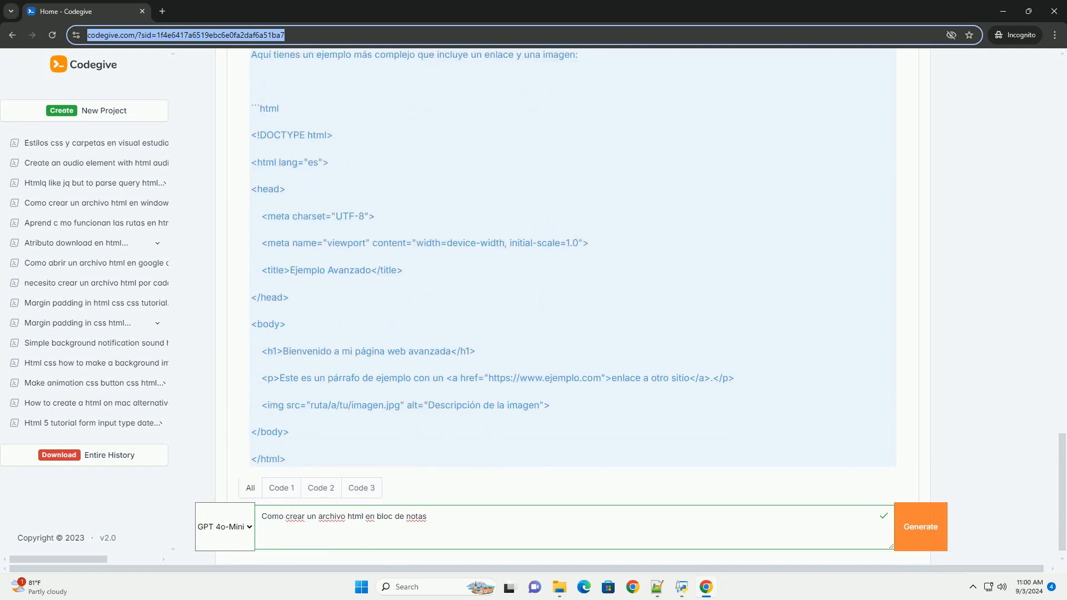